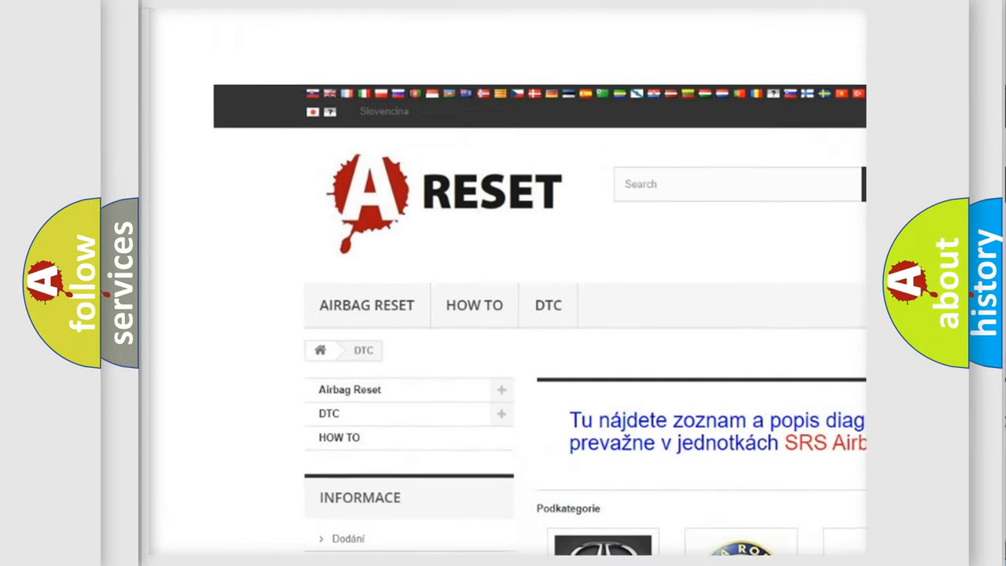
- Scroll down through the Saturn DTC subcategory grid, then back up slightly
scroll("down", 3)
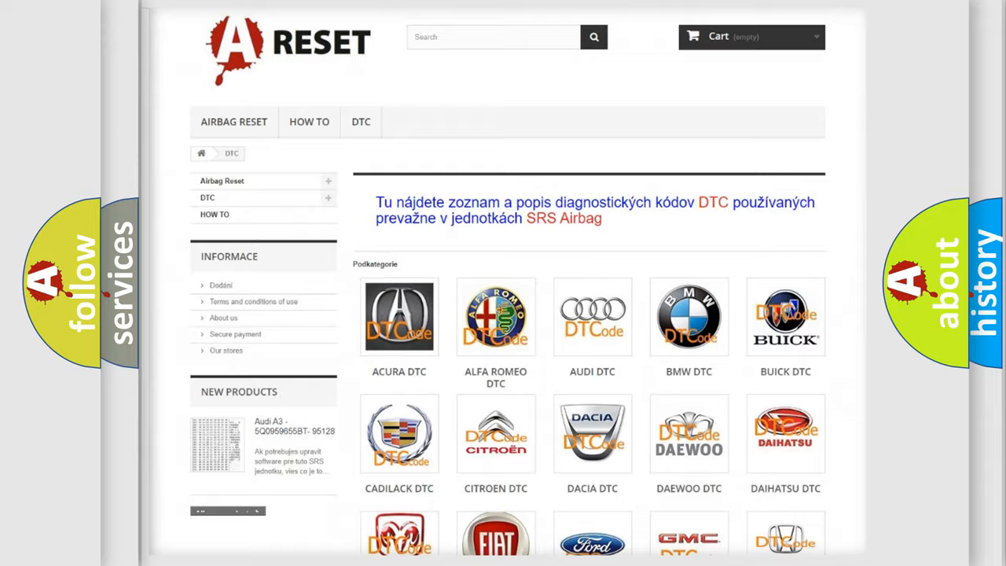
scroll("down", 3)
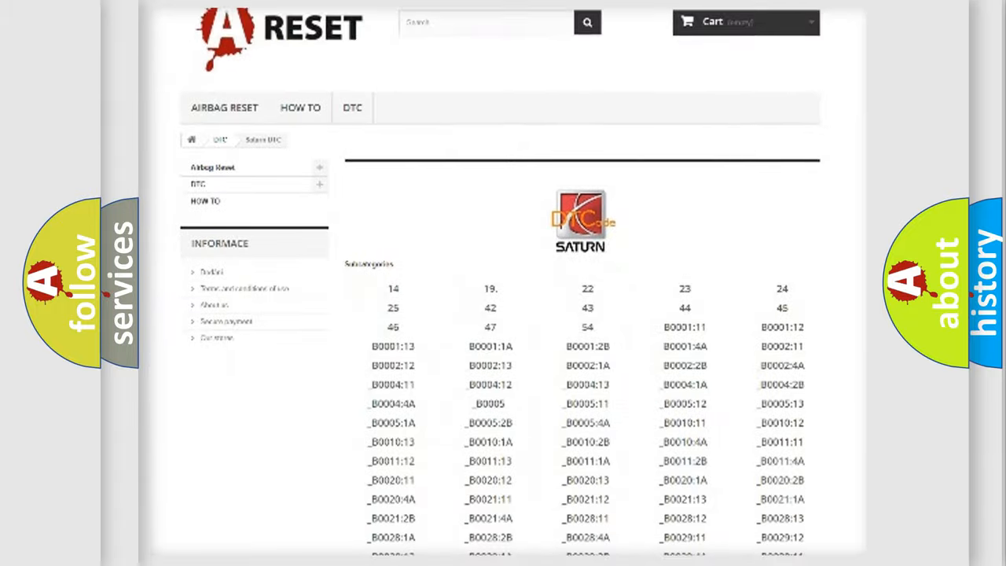
scroll("down", 3)
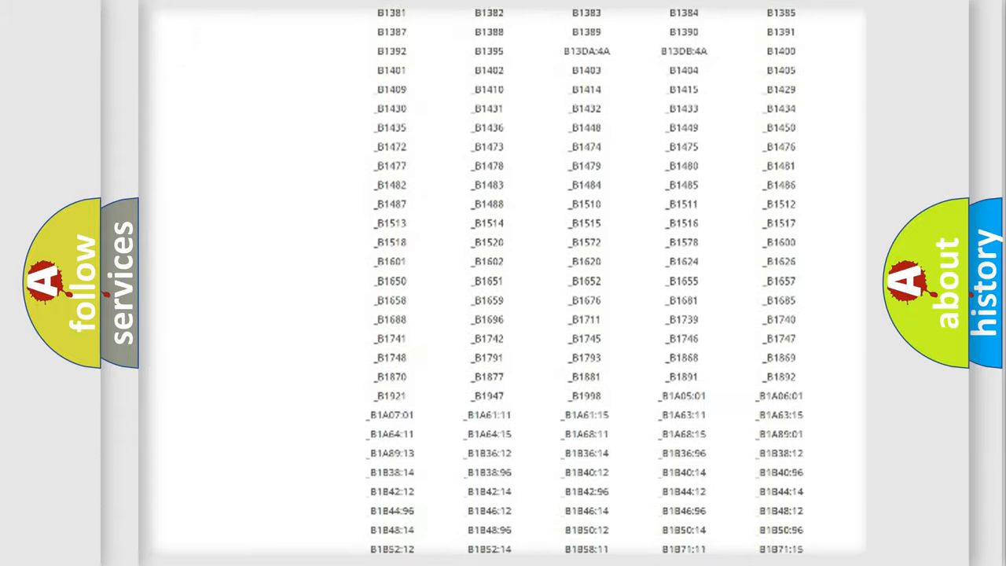
scroll("down", 3)
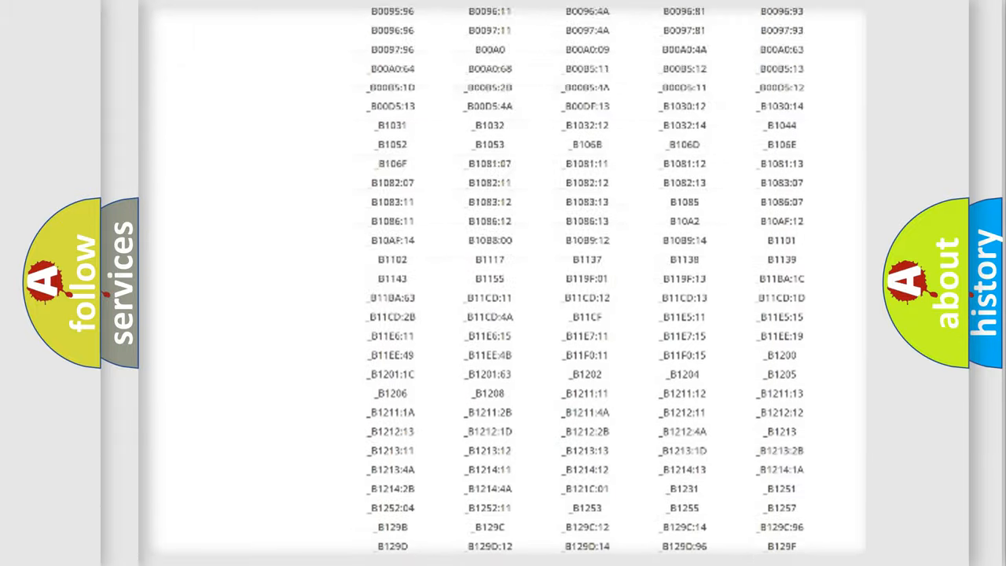
scroll("up", 3)
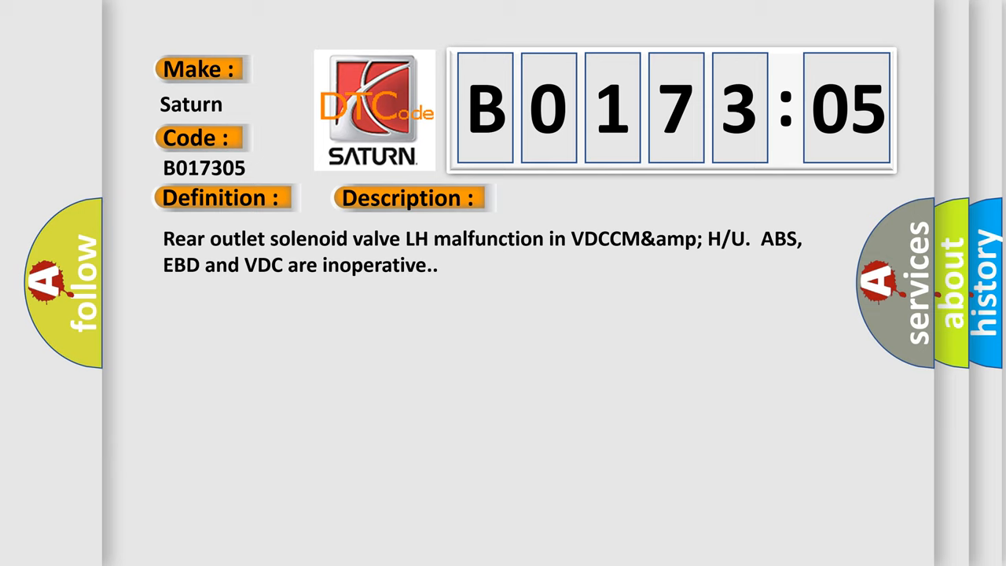
- Advance the B017305 slide to show causes: defective harness connector, VDC H/U solenoid valve, programming failure
left_click(580, 198)
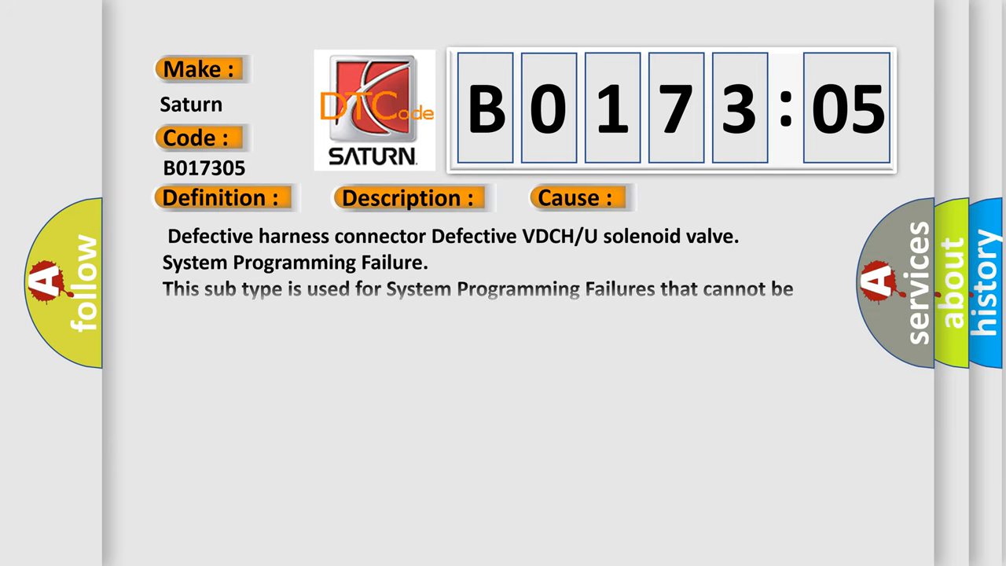